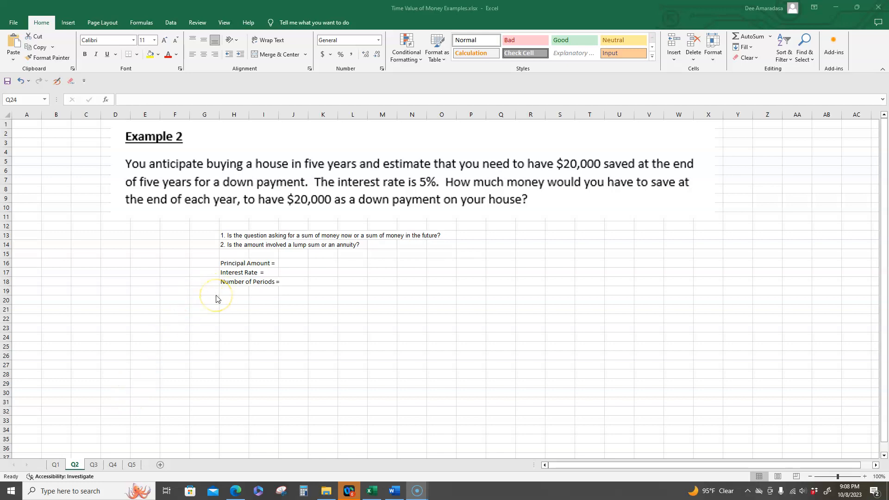
mouse_move(230, 245)
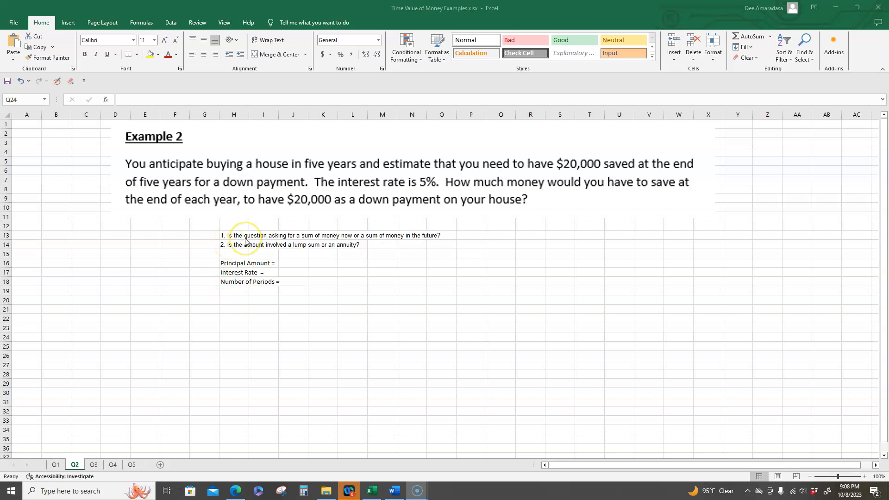
mouse_move(278, 241)
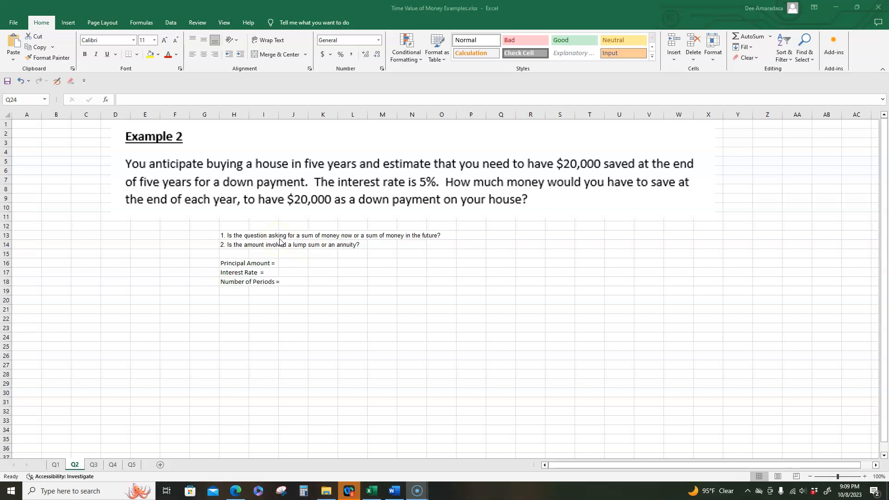
mouse_move(418, 262)
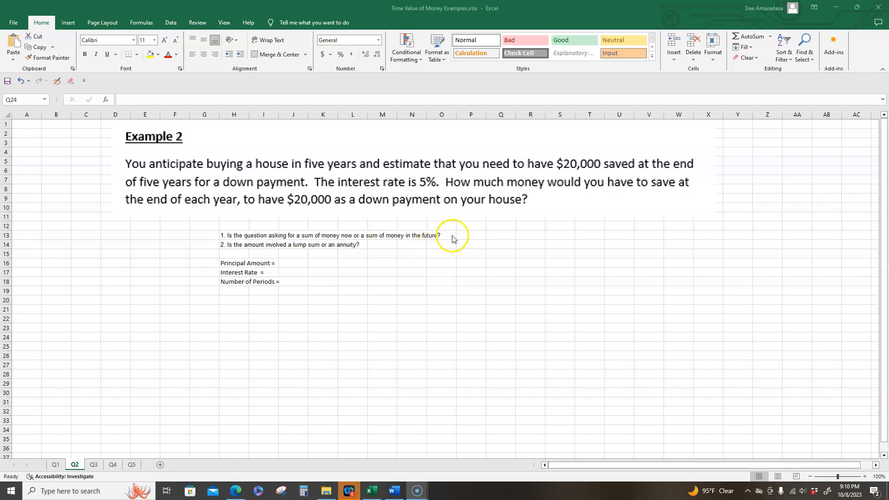
Step: Answer the first question with 'Future' in P13
click(471, 234)
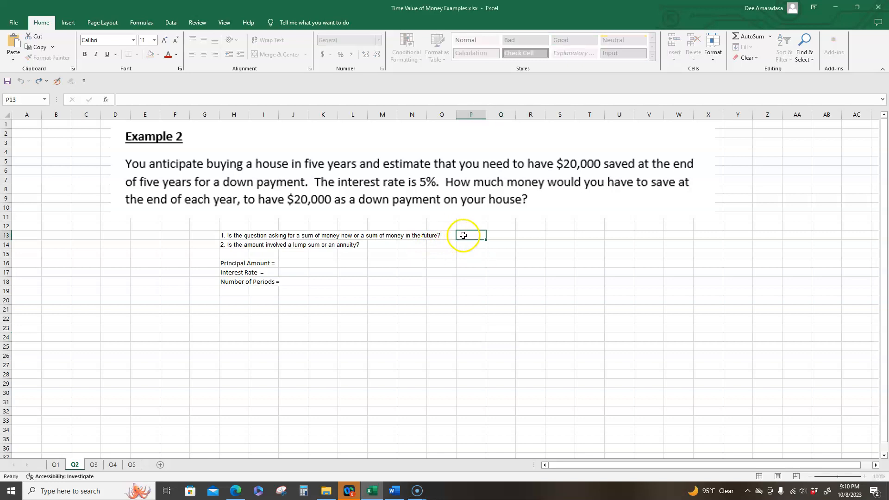
text(Future)
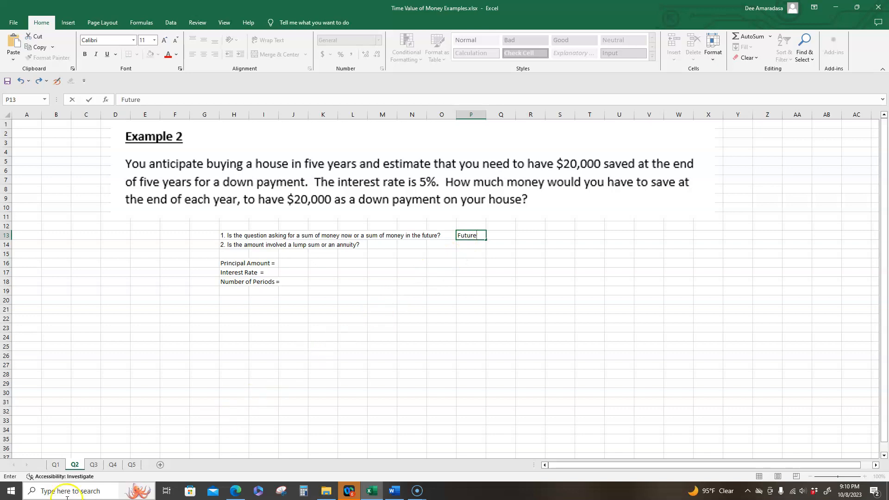
key(enter)
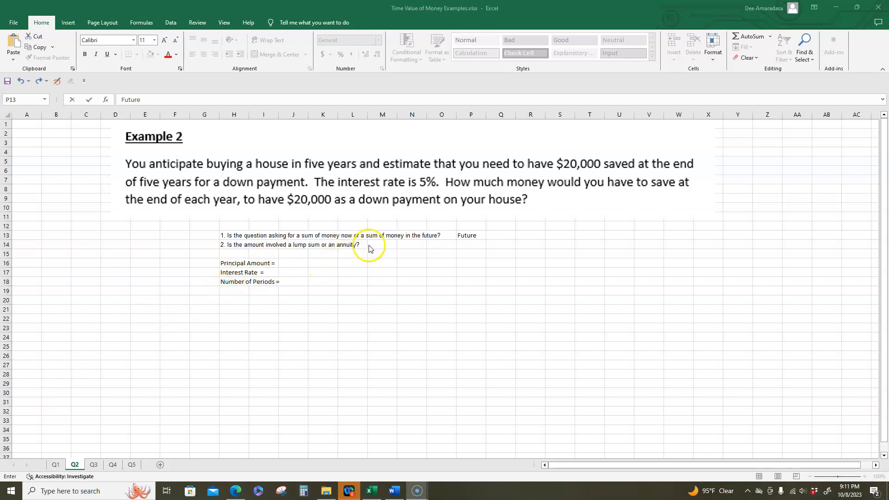
Step: Answer the second question with 'annuity.' in M14 and 'ordinary' in N14
click(382, 244)
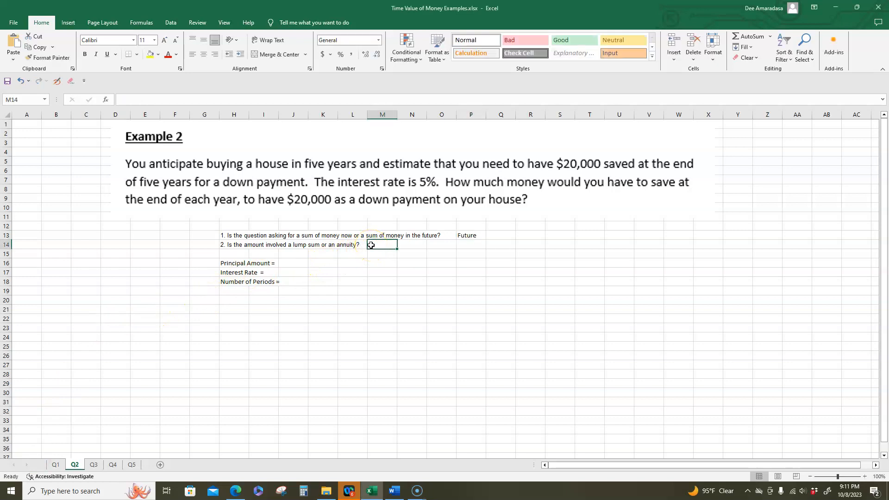
text(annuity.)
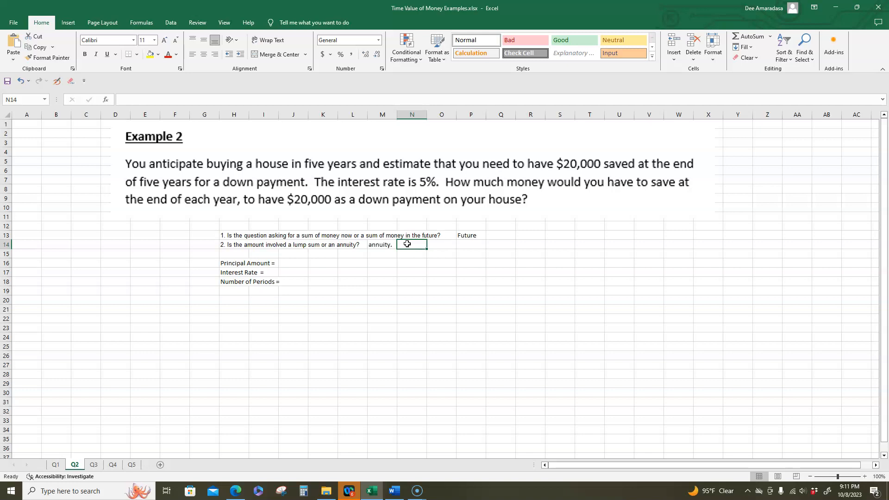
text(ordin)
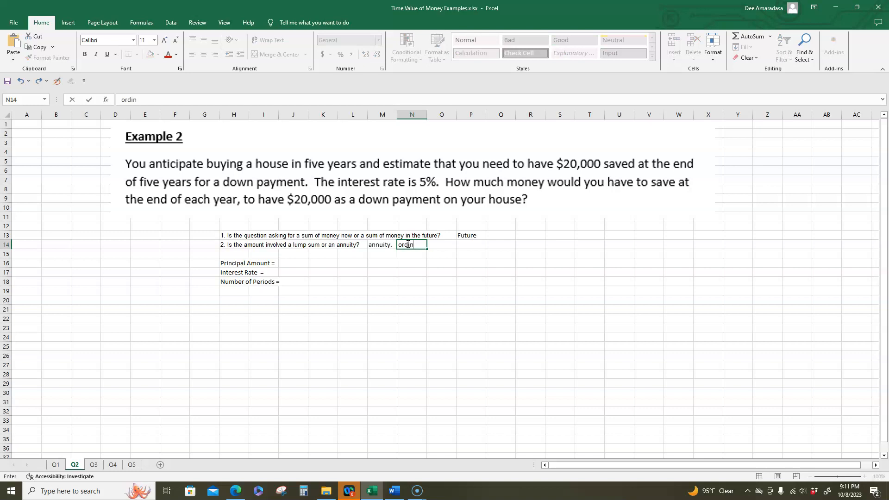
text(ary)
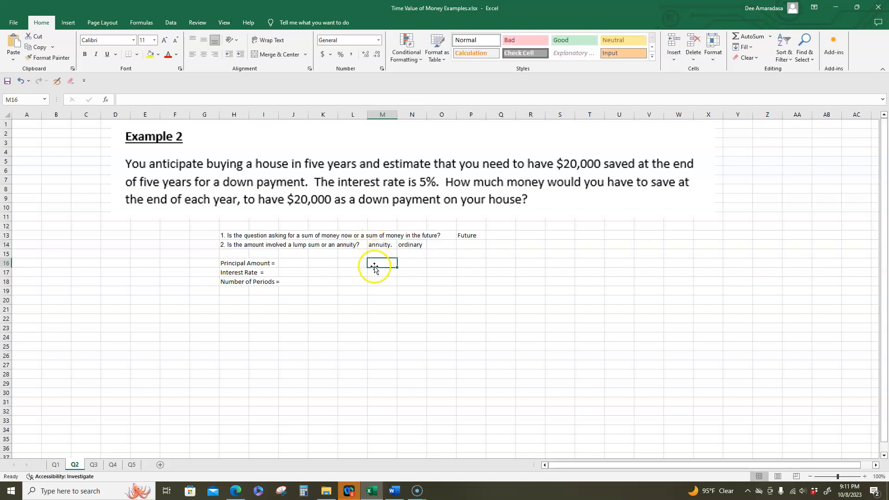
mouse_move(263, 263)
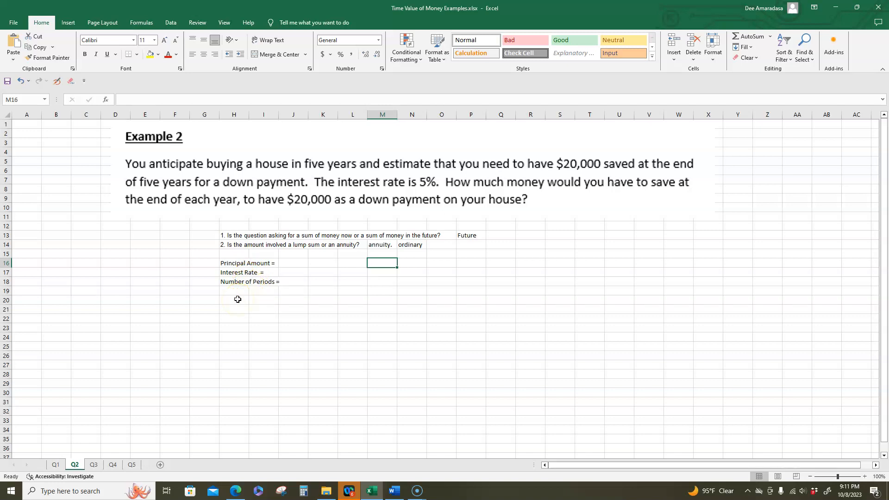
Step: Enter principal 20000 in J16, rate 5% in J17 and 5 periods in J18
click(289, 262)
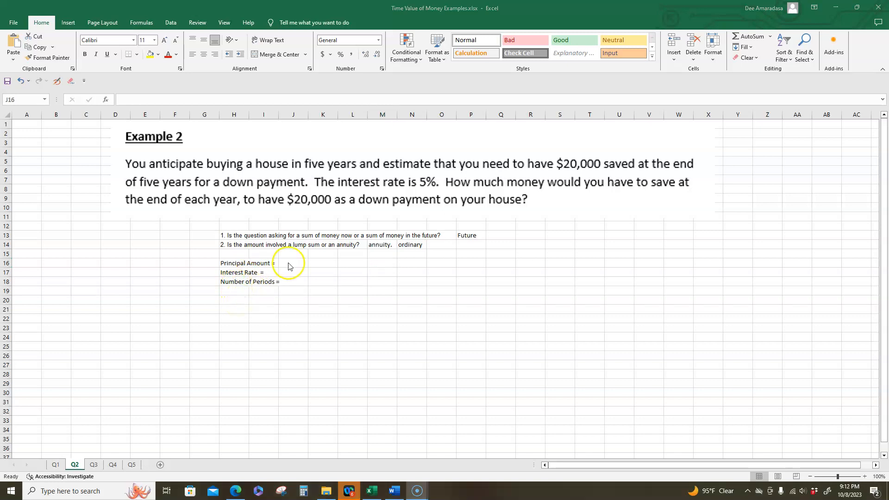
click(294, 262)
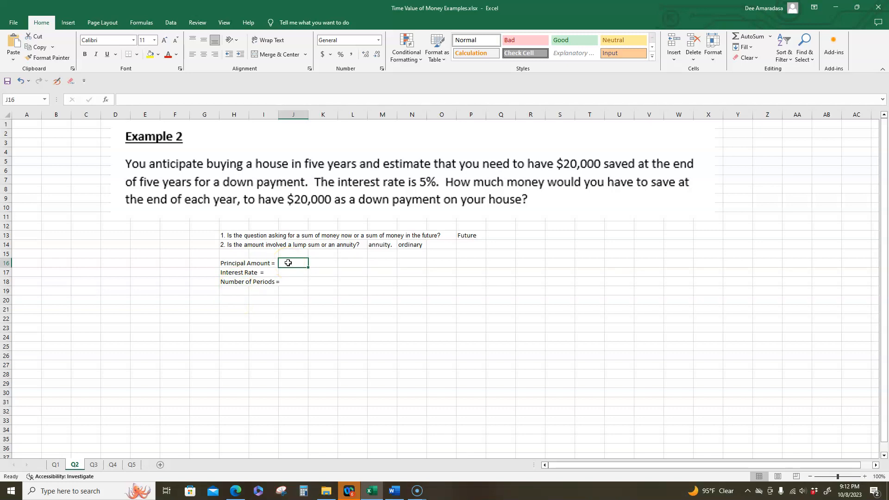
text(20000)
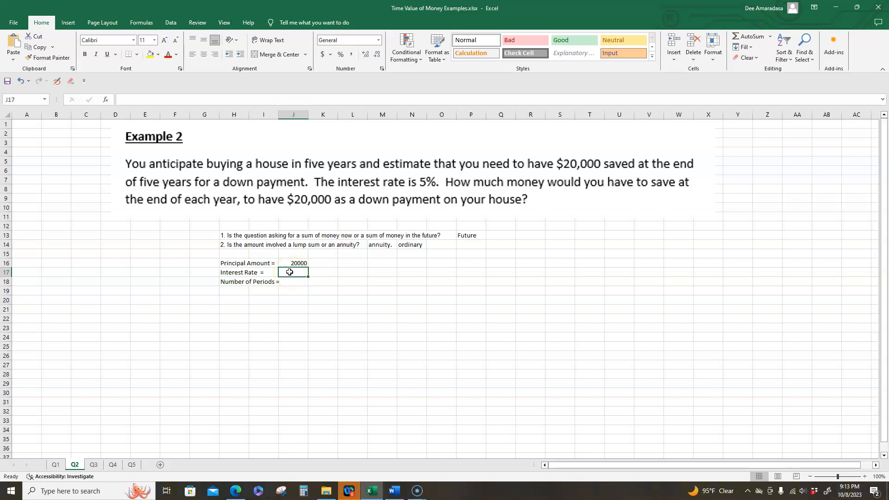
text(5%)
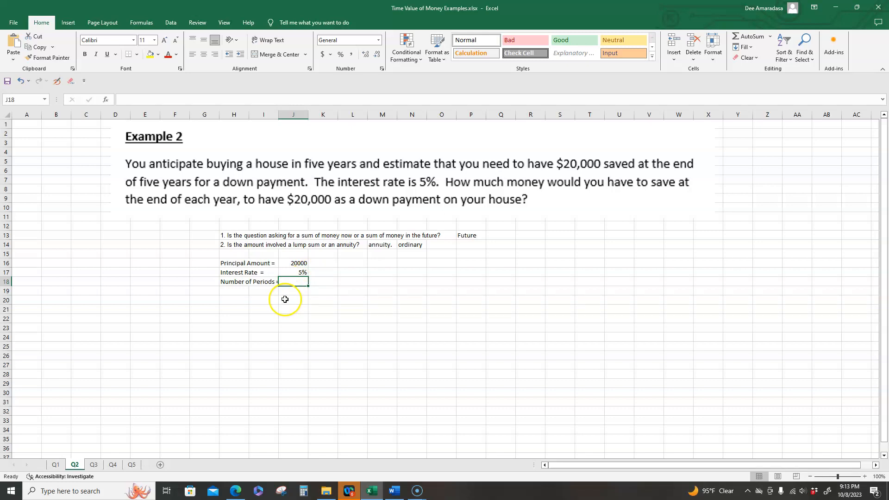
mouse_move(295, 304)
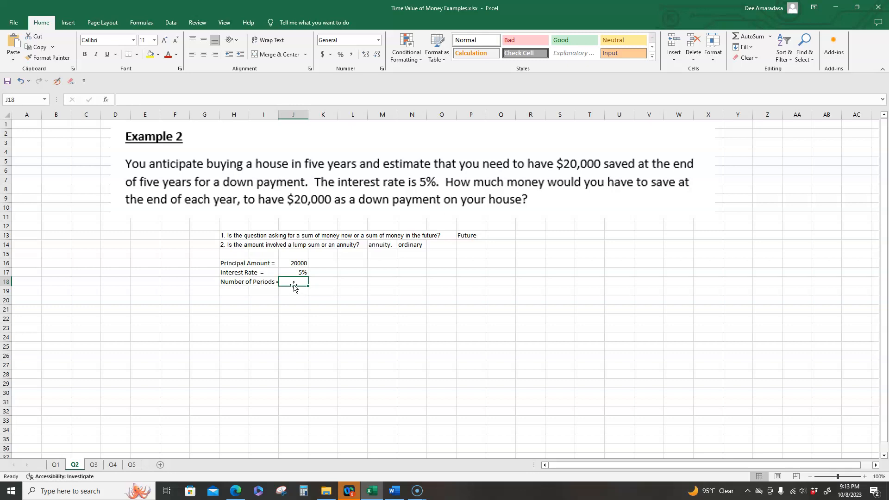
text(5)
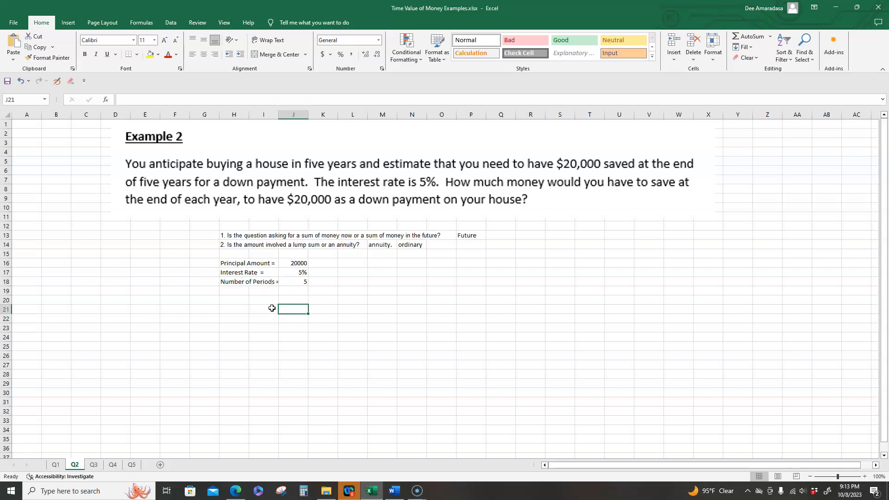
mouse_move(368, 302)
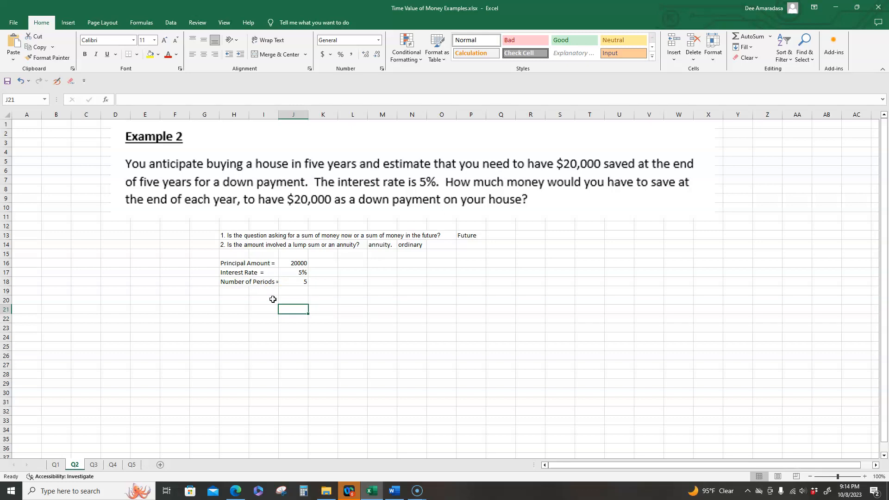
Step: Label I20 'PMT' and move to the result cell J20
click(263, 300)
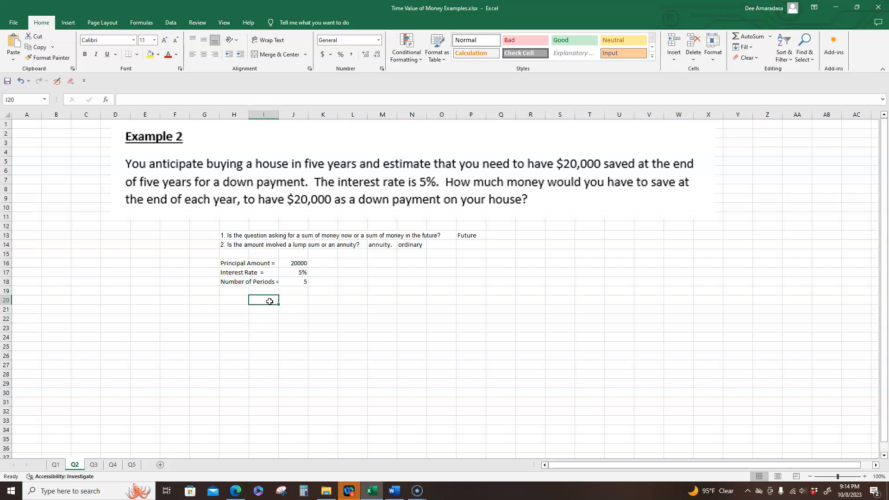
text(PMT)
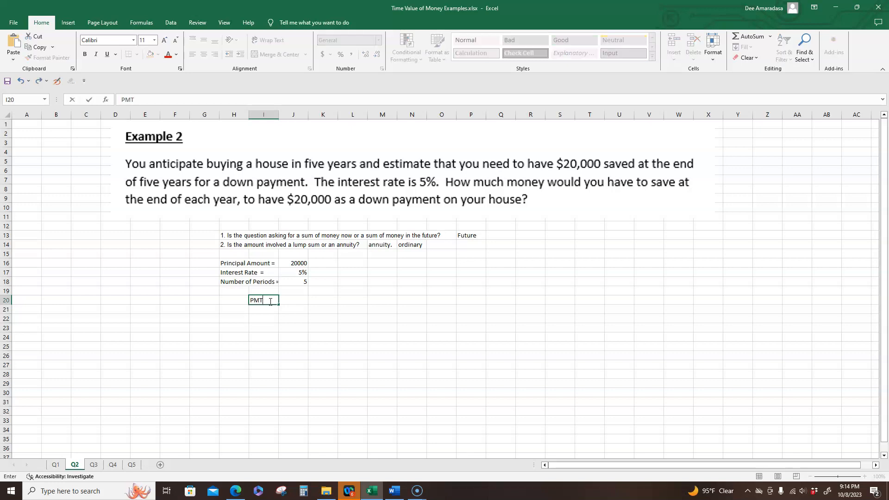
key(tab)
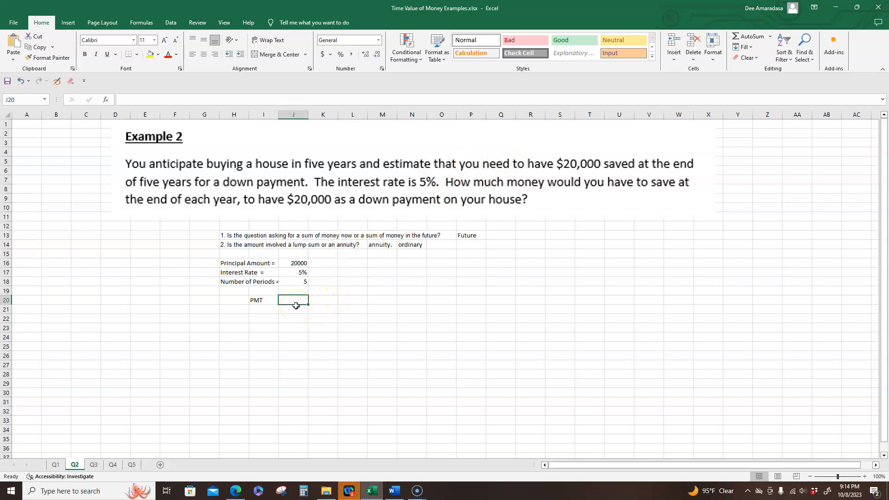
Step: Start the formula =PMT( in J20 with a 5% rate argument
text(=)
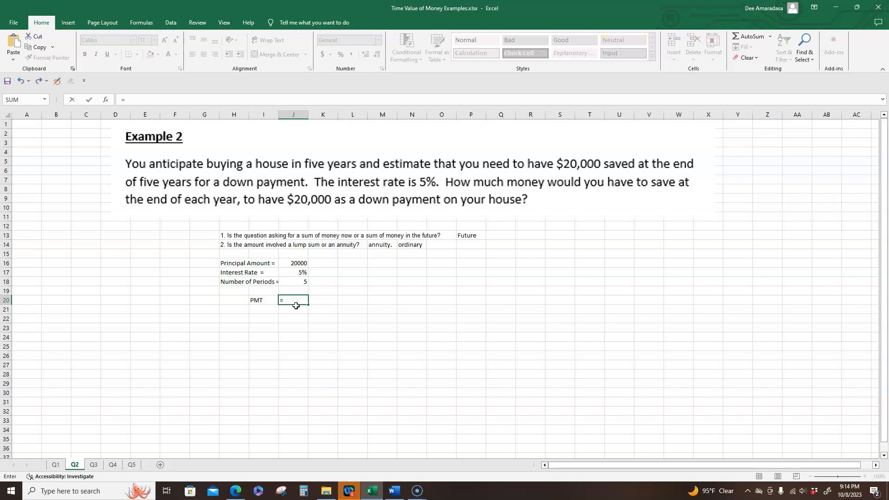
text(P)
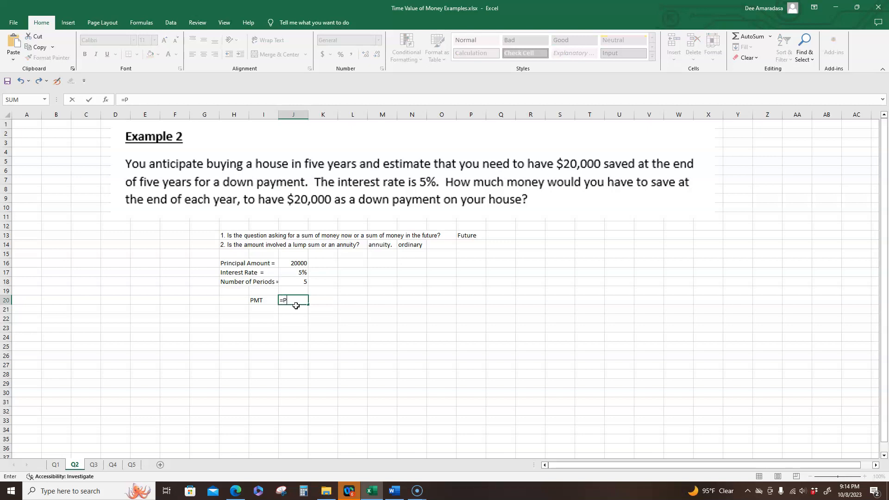
text(MT)
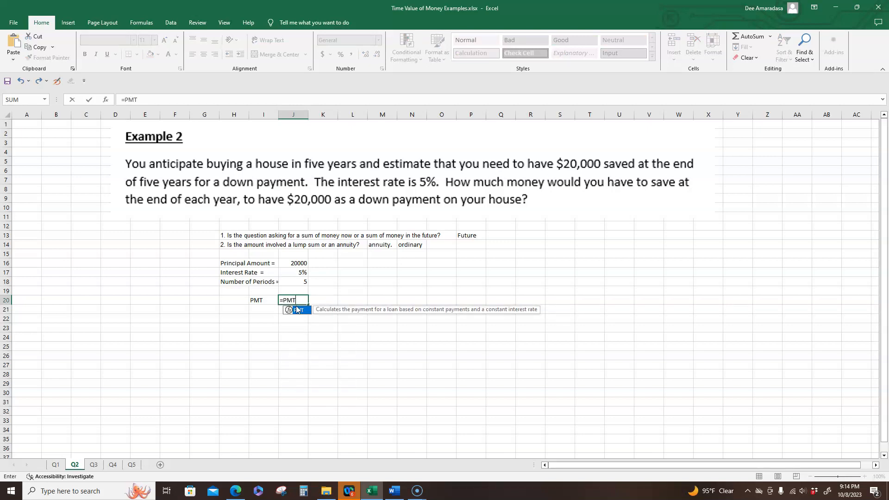
text(()
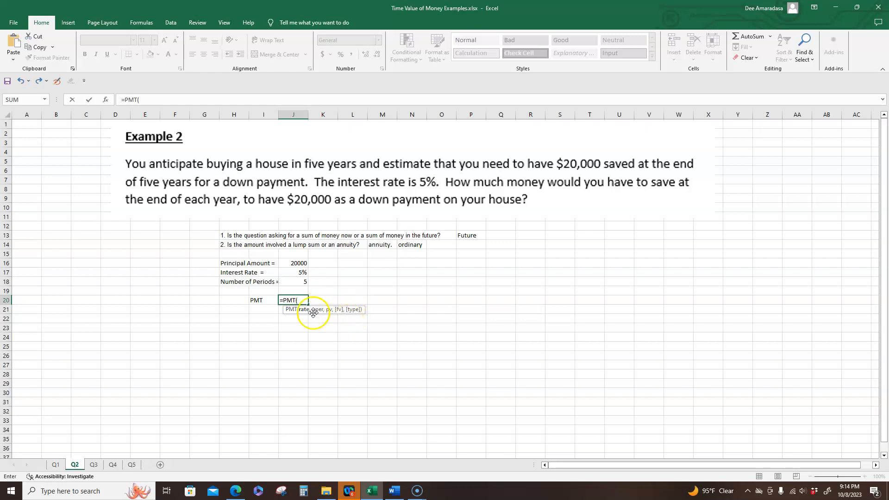
mouse_move(355, 322)
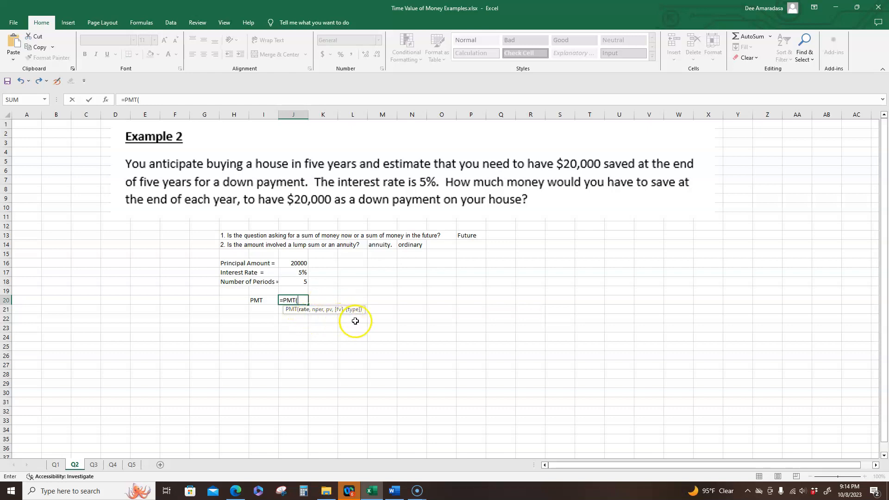
mouse_move(339, 317)
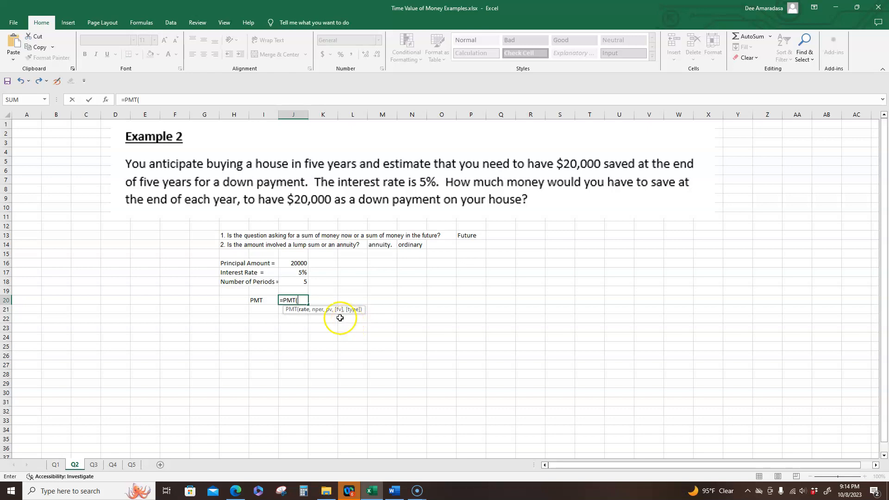
mouse_move(311, 317)
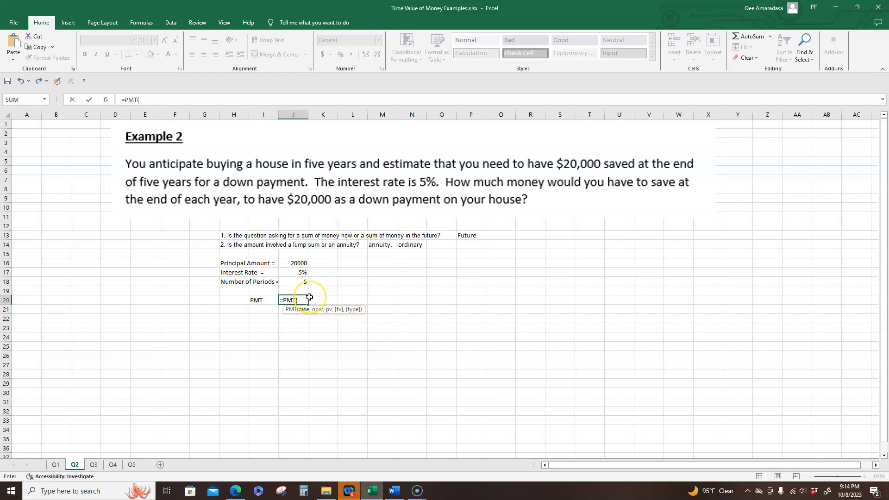
text(5)
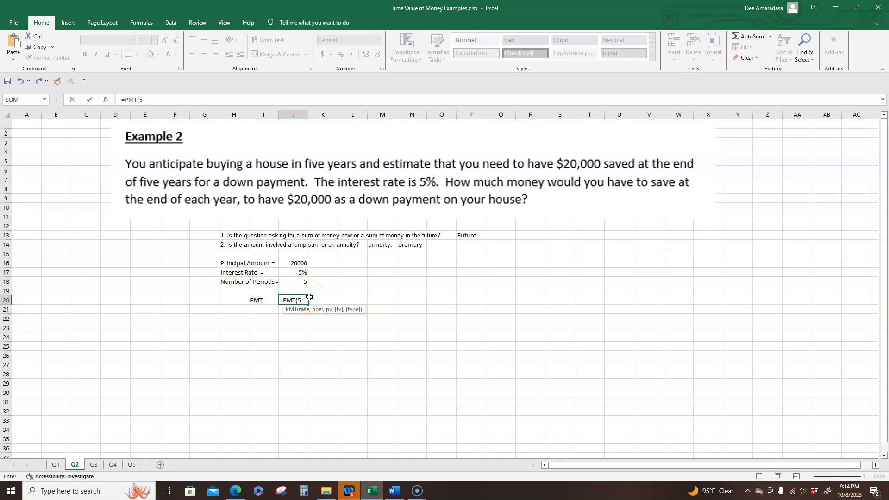
text(%)
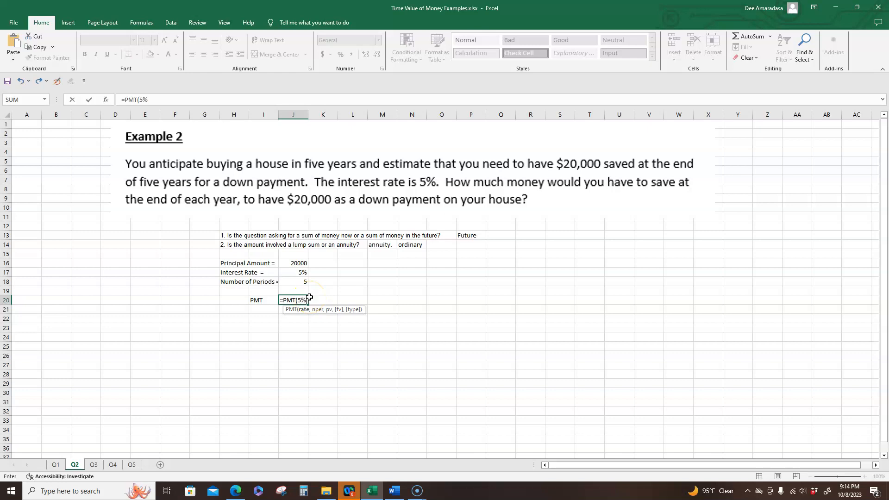
text(,)
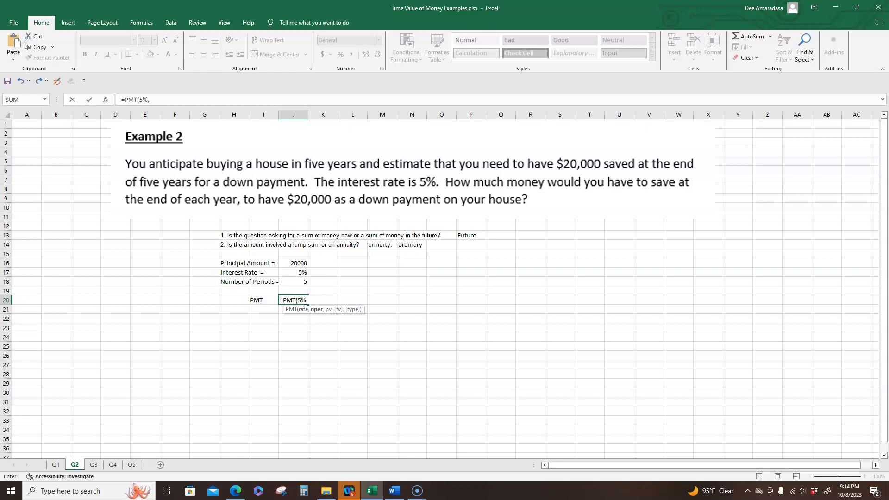
mouse_move(304, 306)
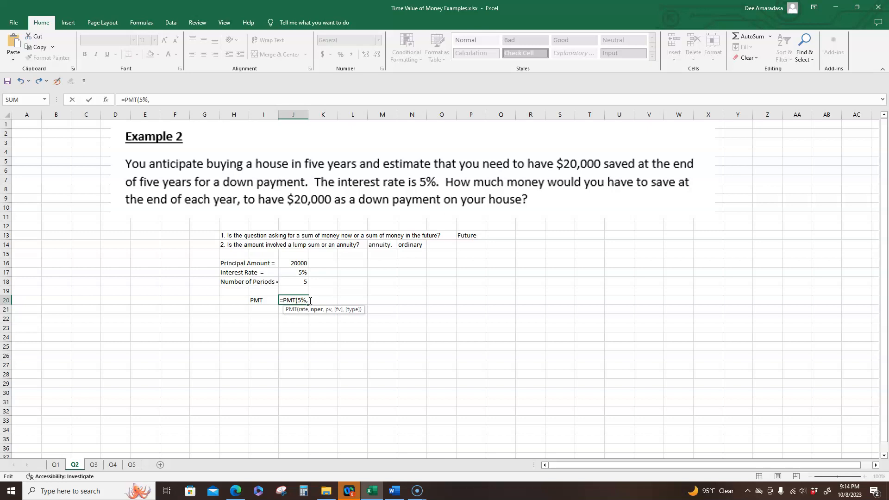
Step: Add 5 periods, 0 present value and 20000 future value to the PMT formula
text(5)
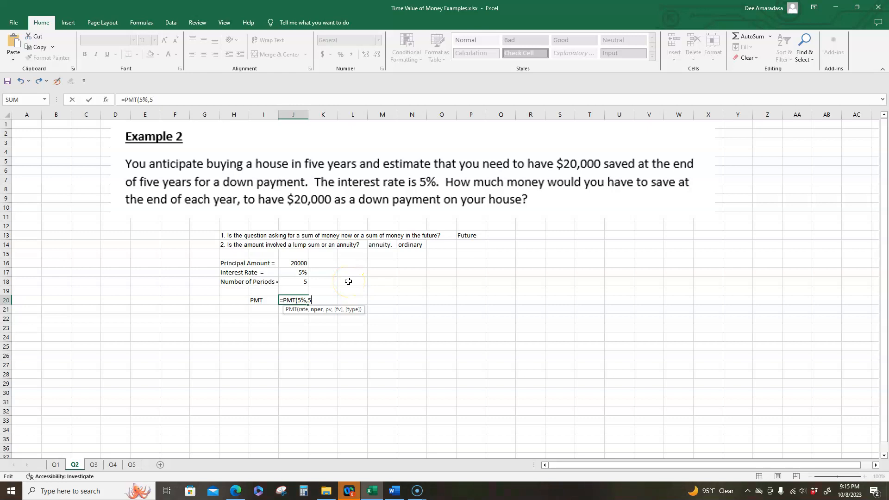
text(,)
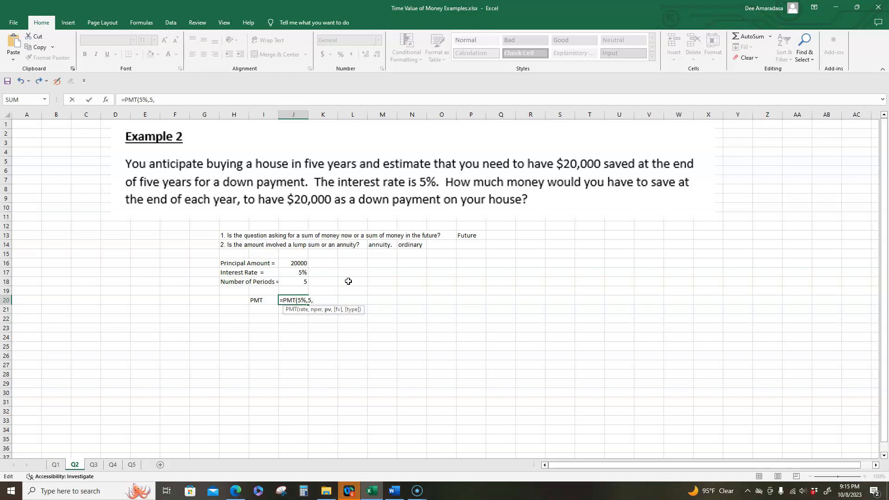
text(0)
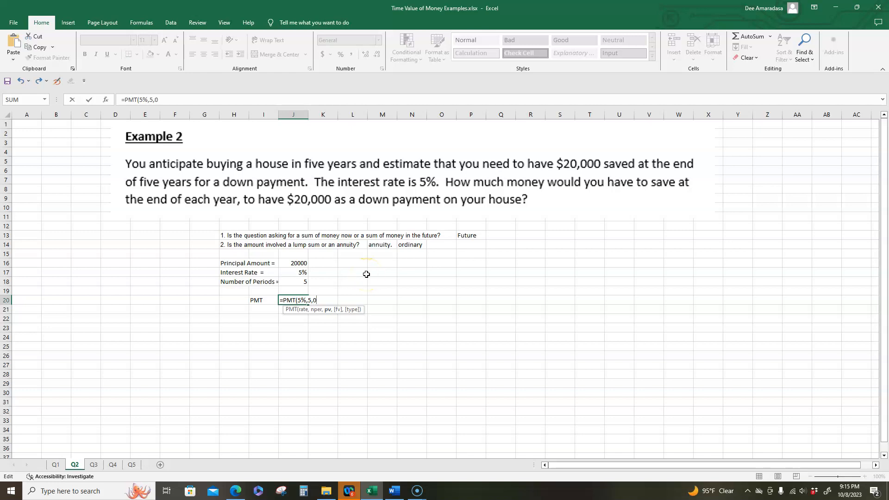
text(,)
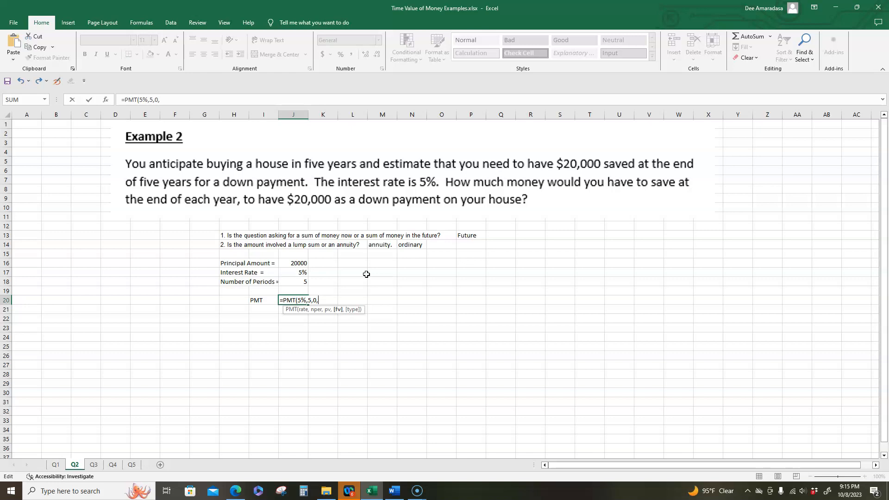
text(200)
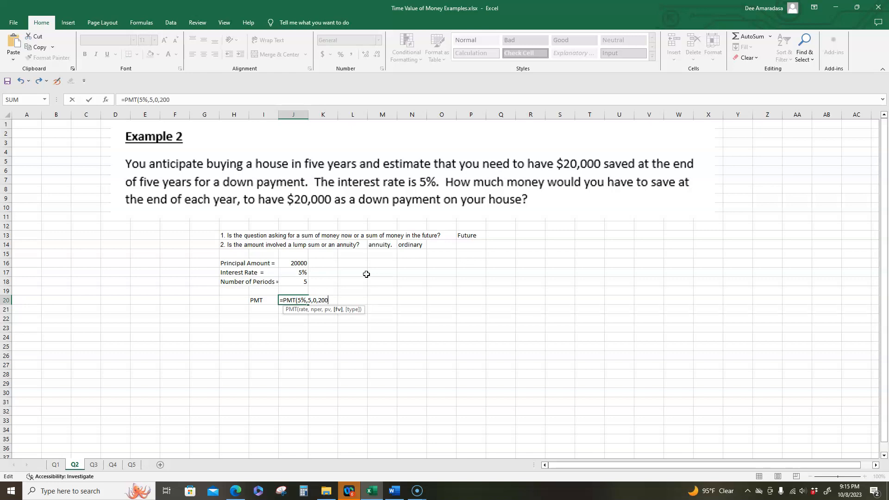
text(00)
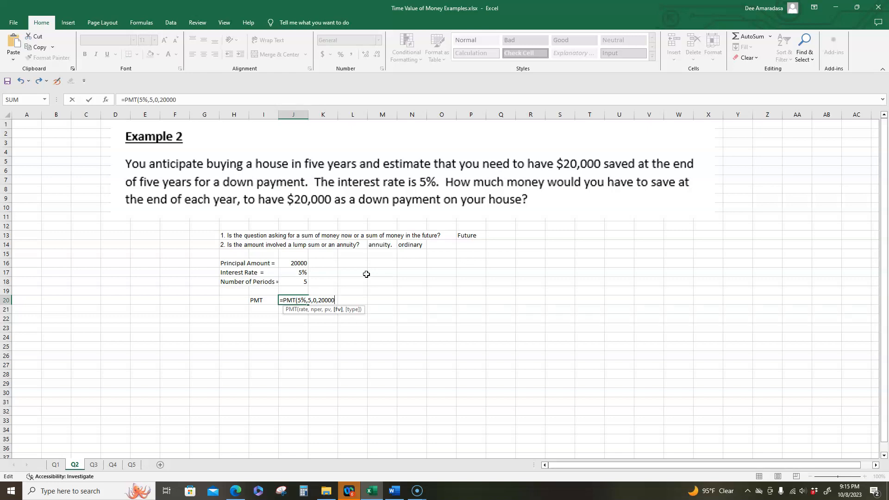
text(,)
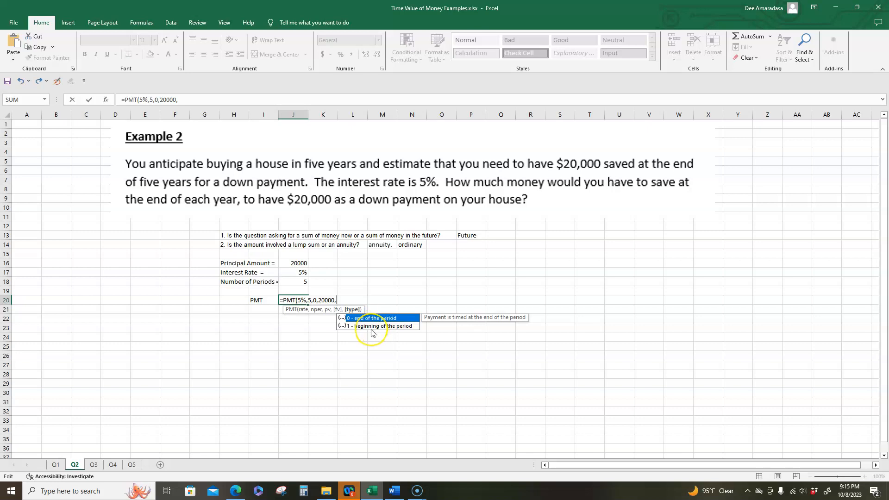
mouse_move(358, 334)
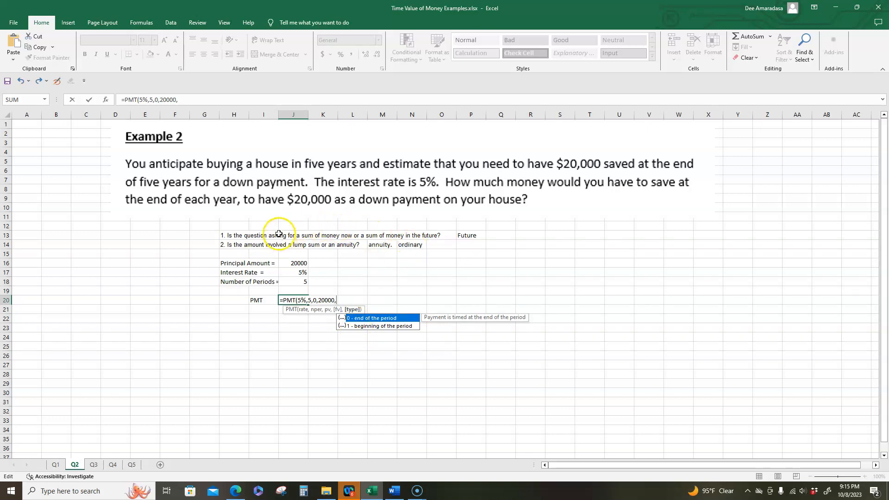
mouse_move(190, 246)
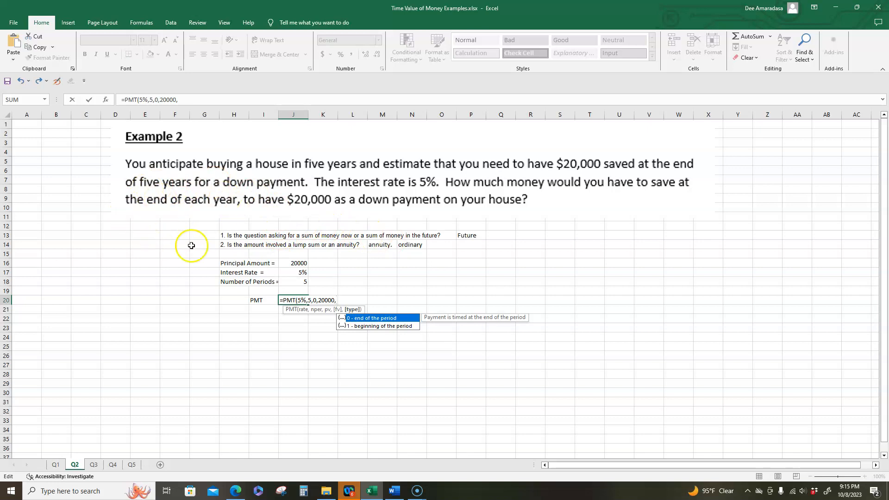
mouse_move(345, 300)
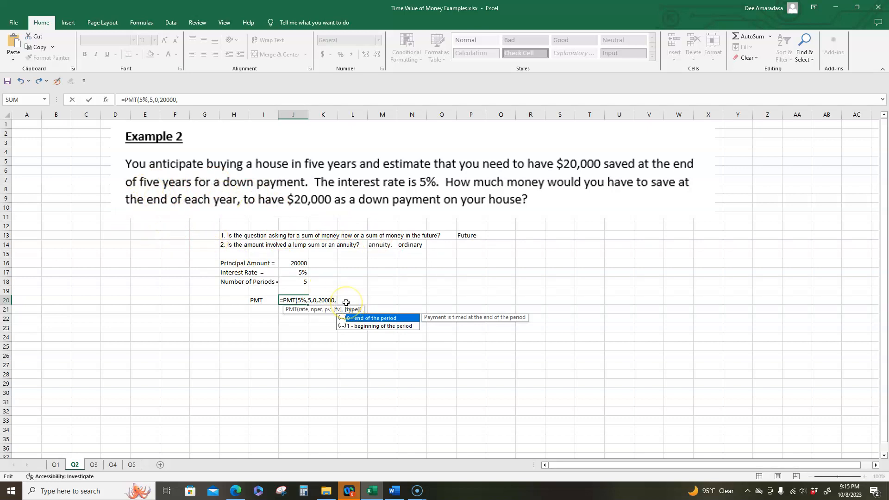
Step: Finish with type 0 (end of period) so J20 returns ($3,619.50)
text(0)
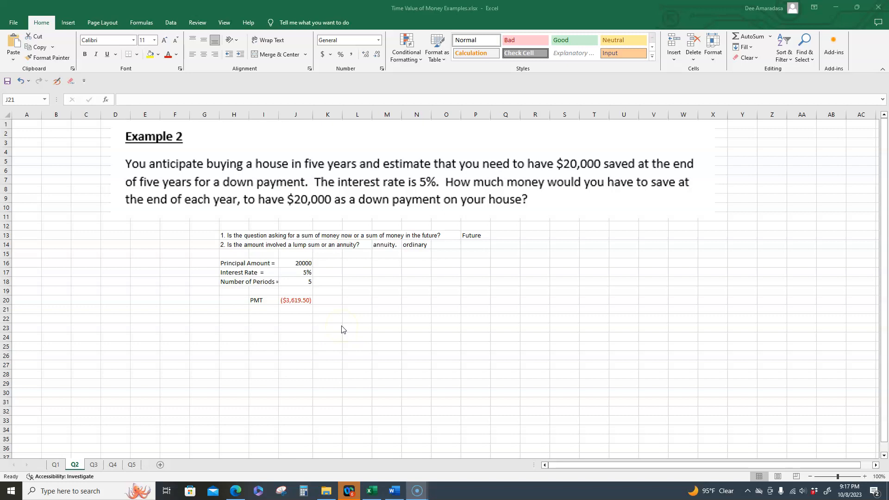
mouse_move(425, 337)
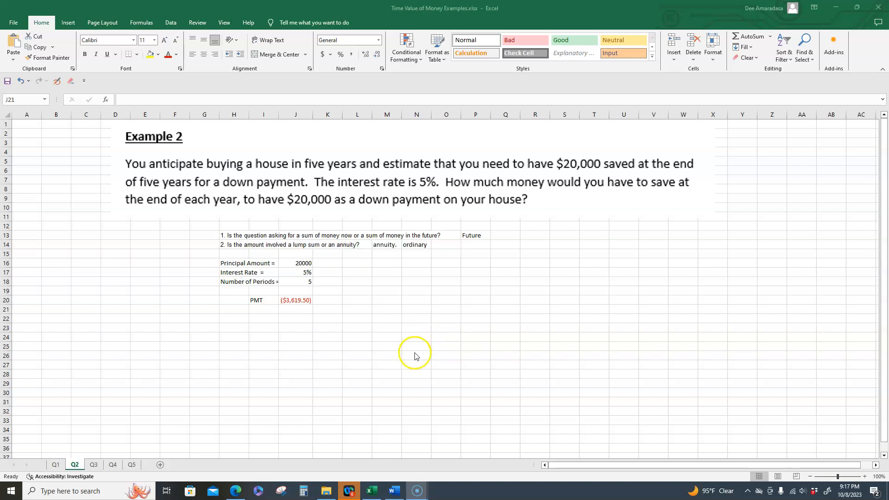
mouse_move(444, 378)
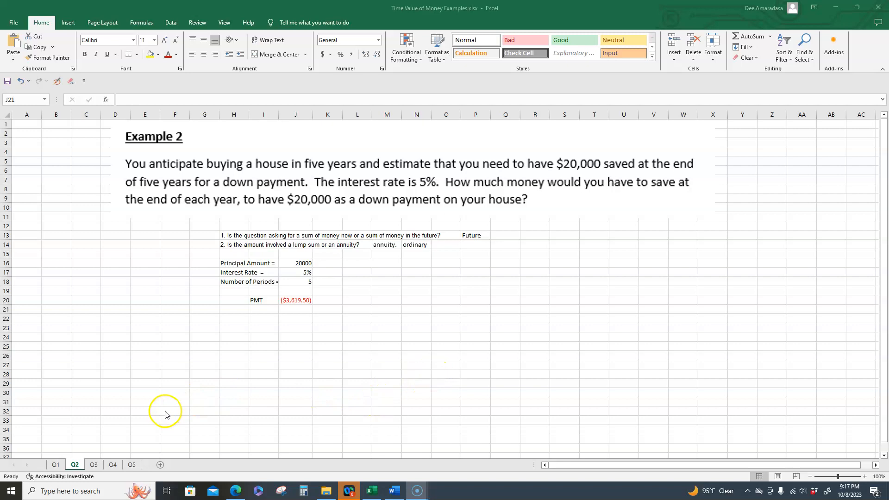
mouse_move(119, 410)
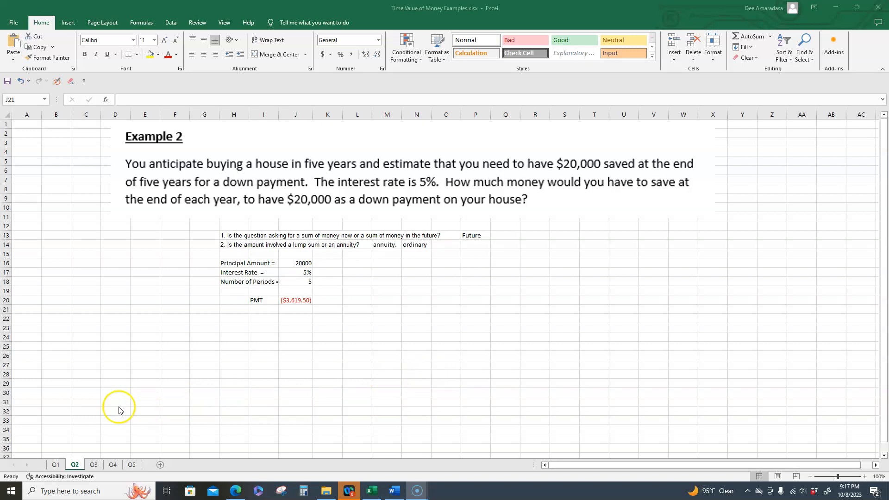